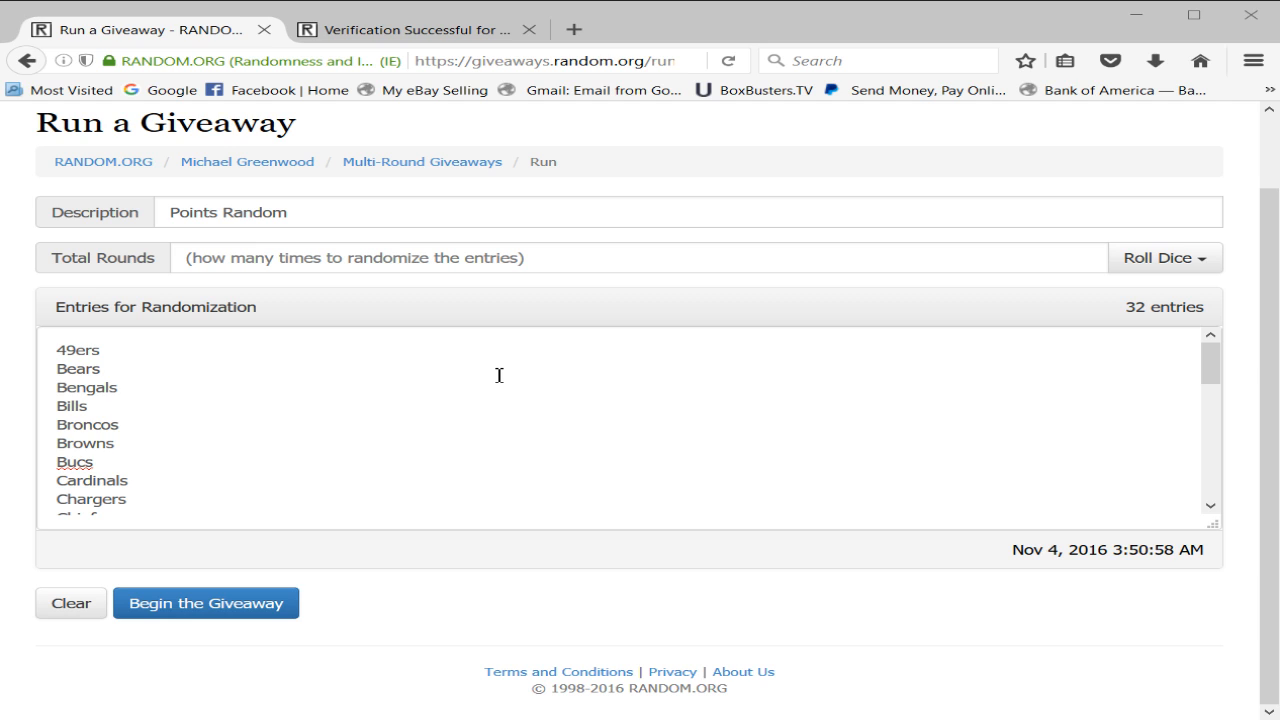
# Step: Roll the dice for Total Rounds and accept the result of 8 rounds
pyautogui.scroll(-3)
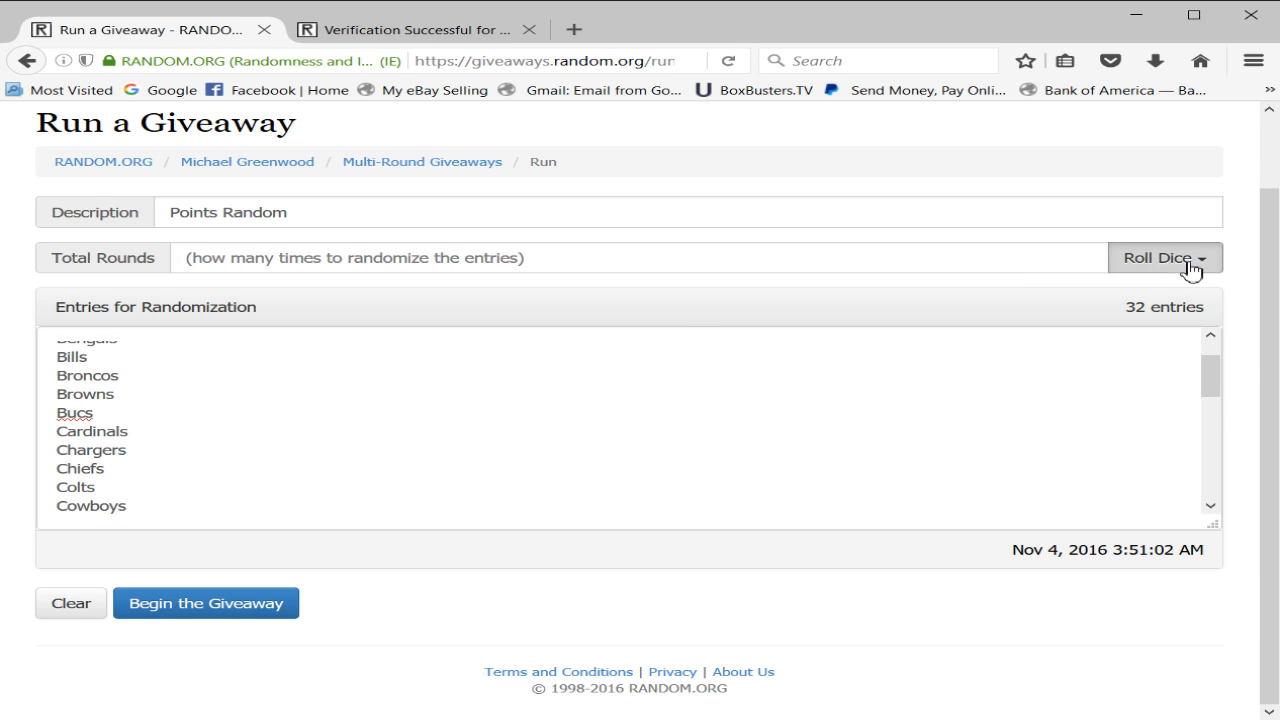
pyautogui.click(1156, 258)
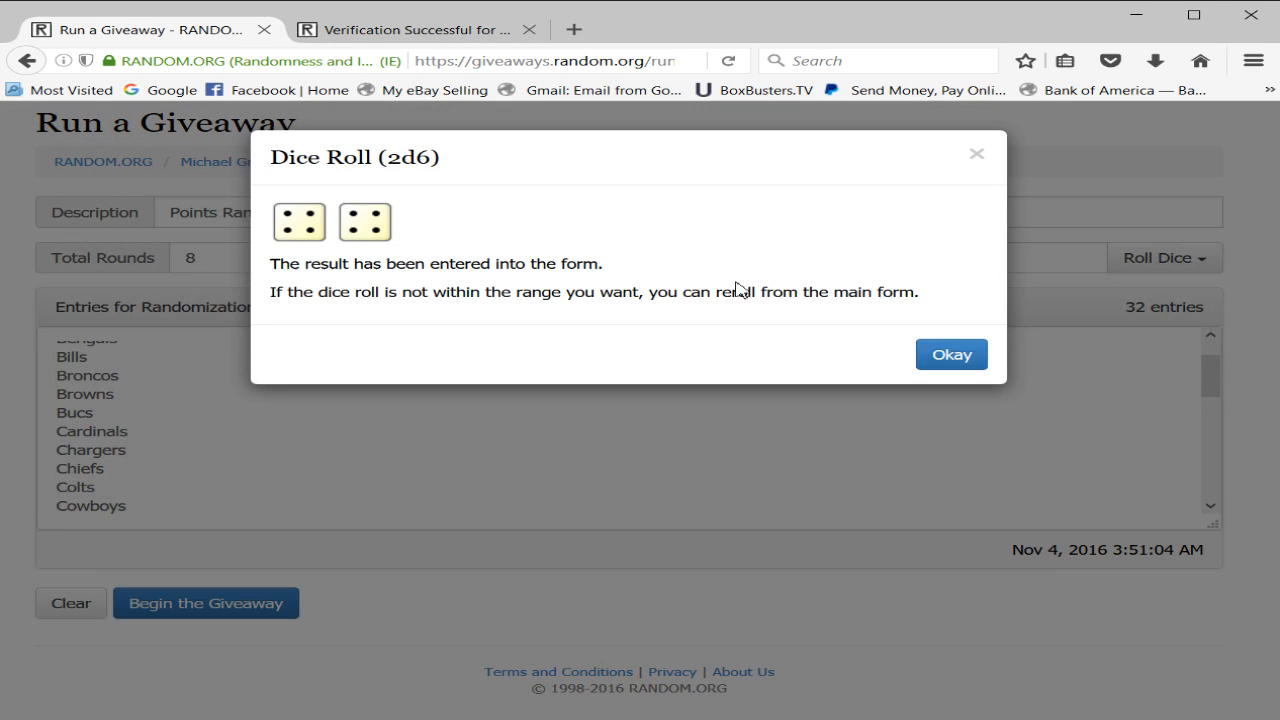
pyautogui.click(952, 354)
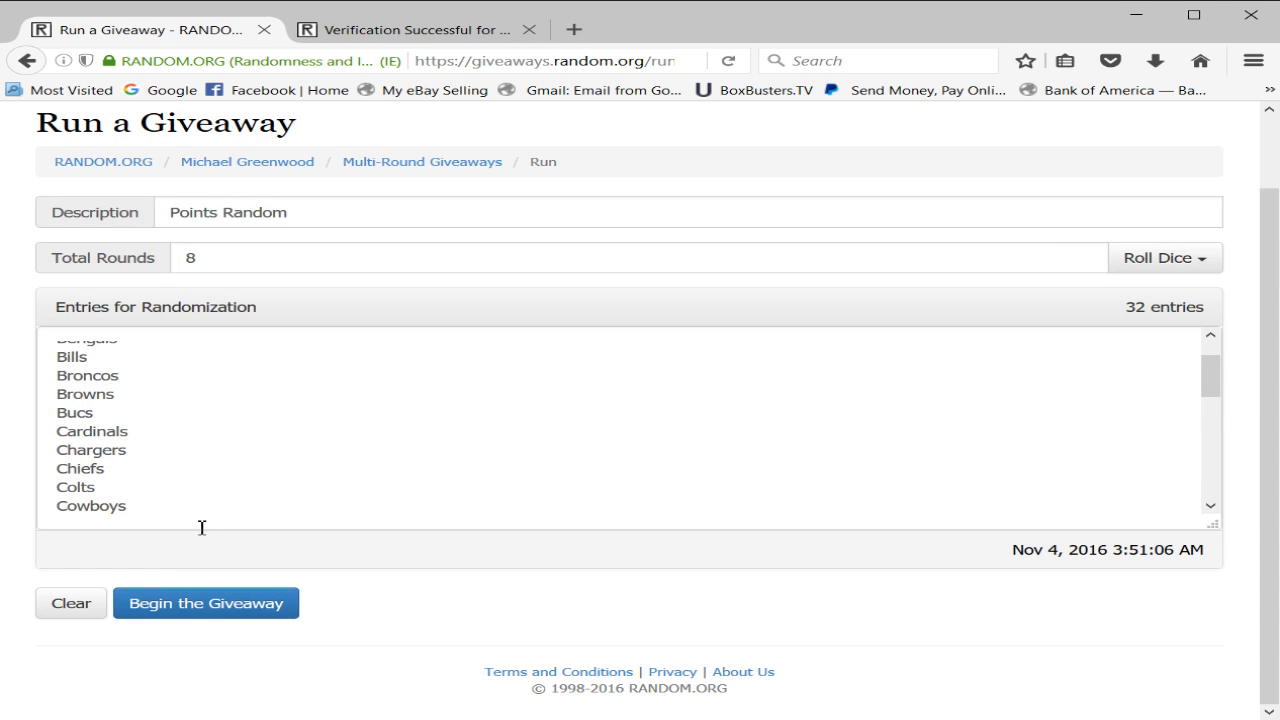
# Step: Begin the giveaway and advance through all 8 rounds to the completed final list with Lions first
pyautogui.click(204, 604)
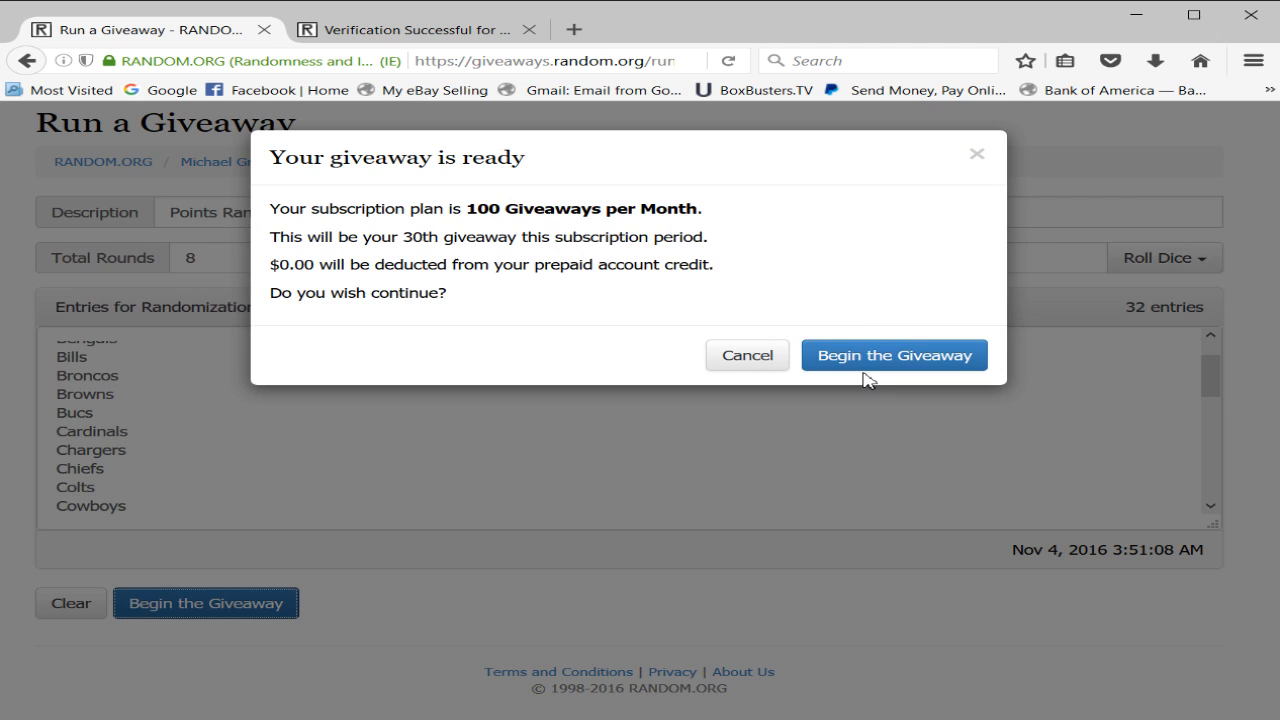
pyautogui.click(892, 356)
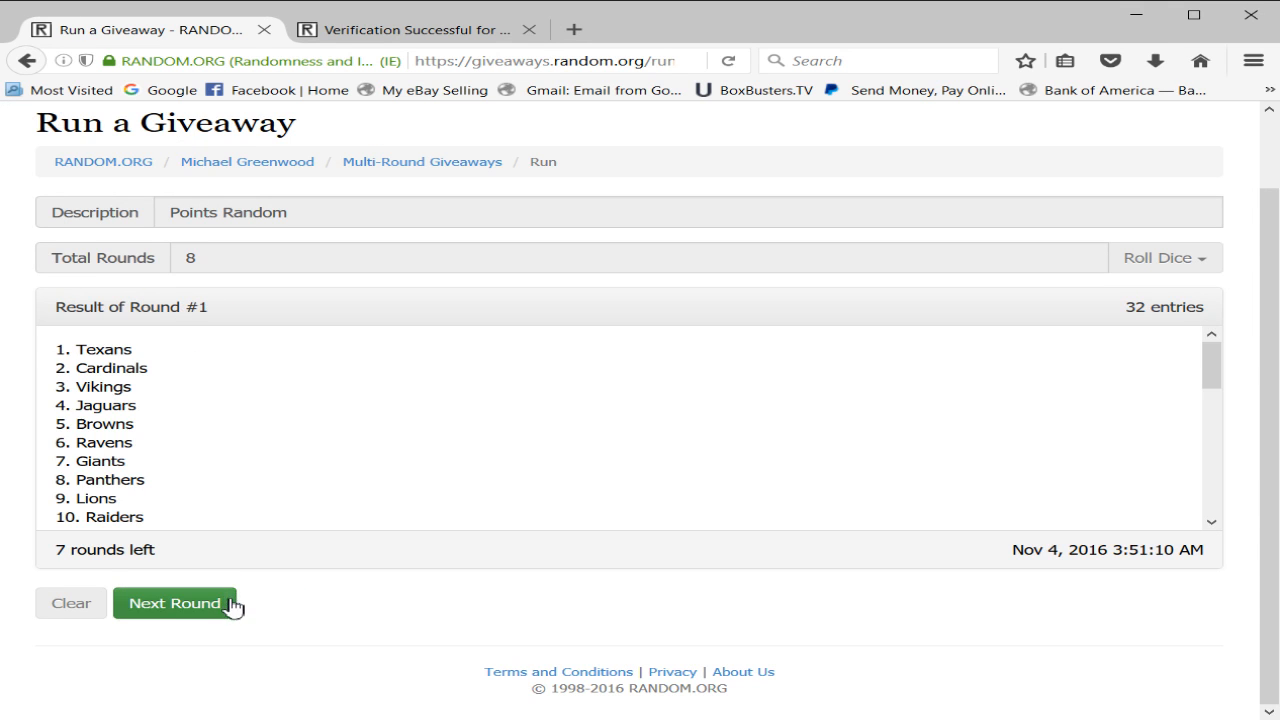
pyautogui.click(176, 604)
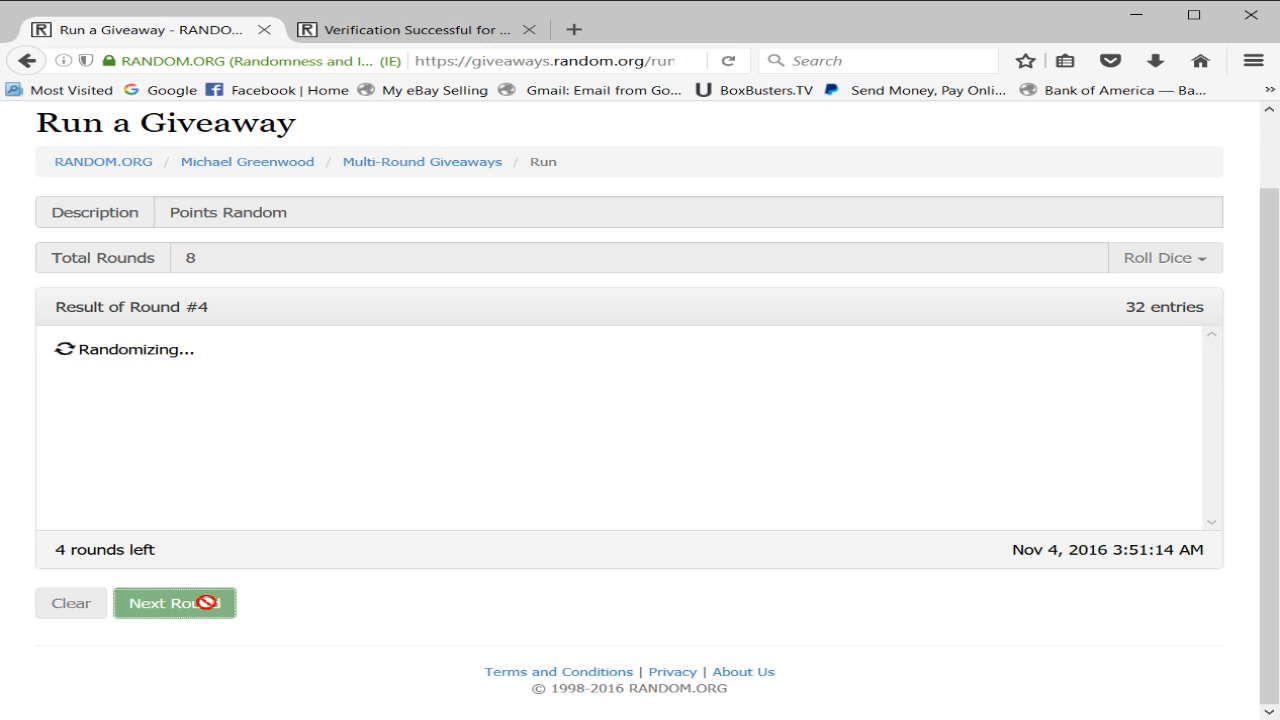
pyautogui.click(174, 602)
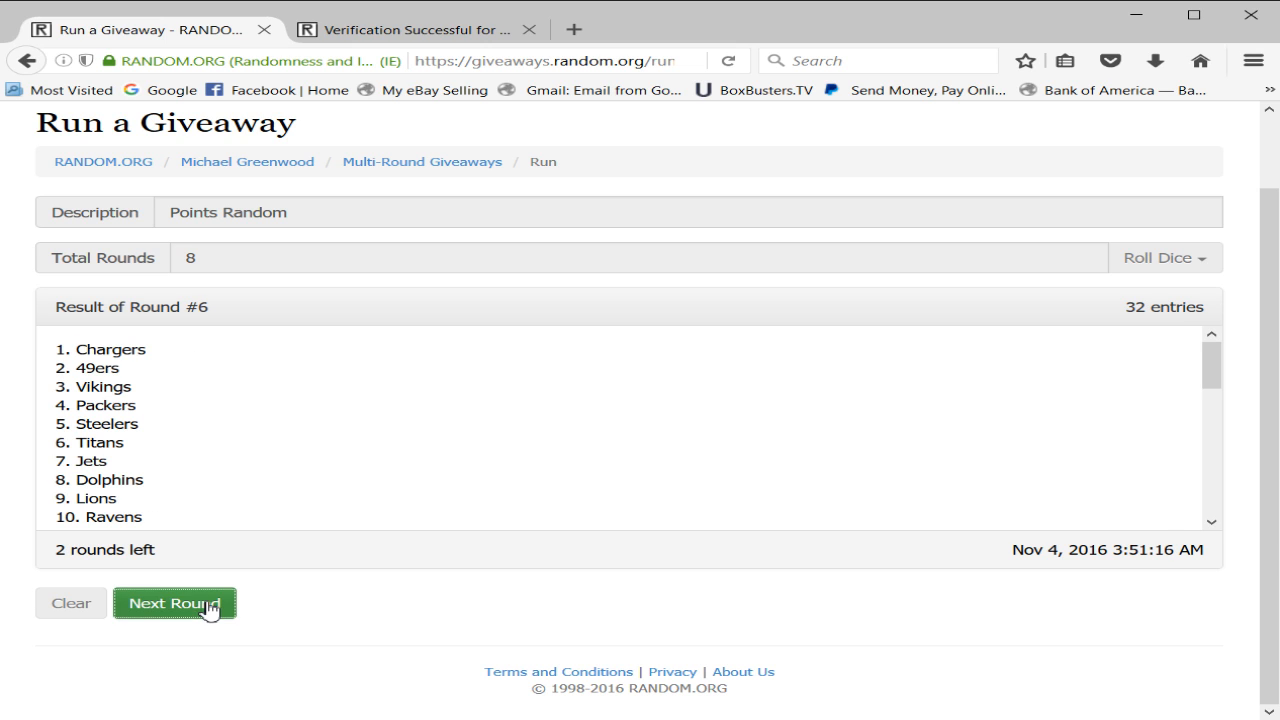
pyautogui.click(176, 604)
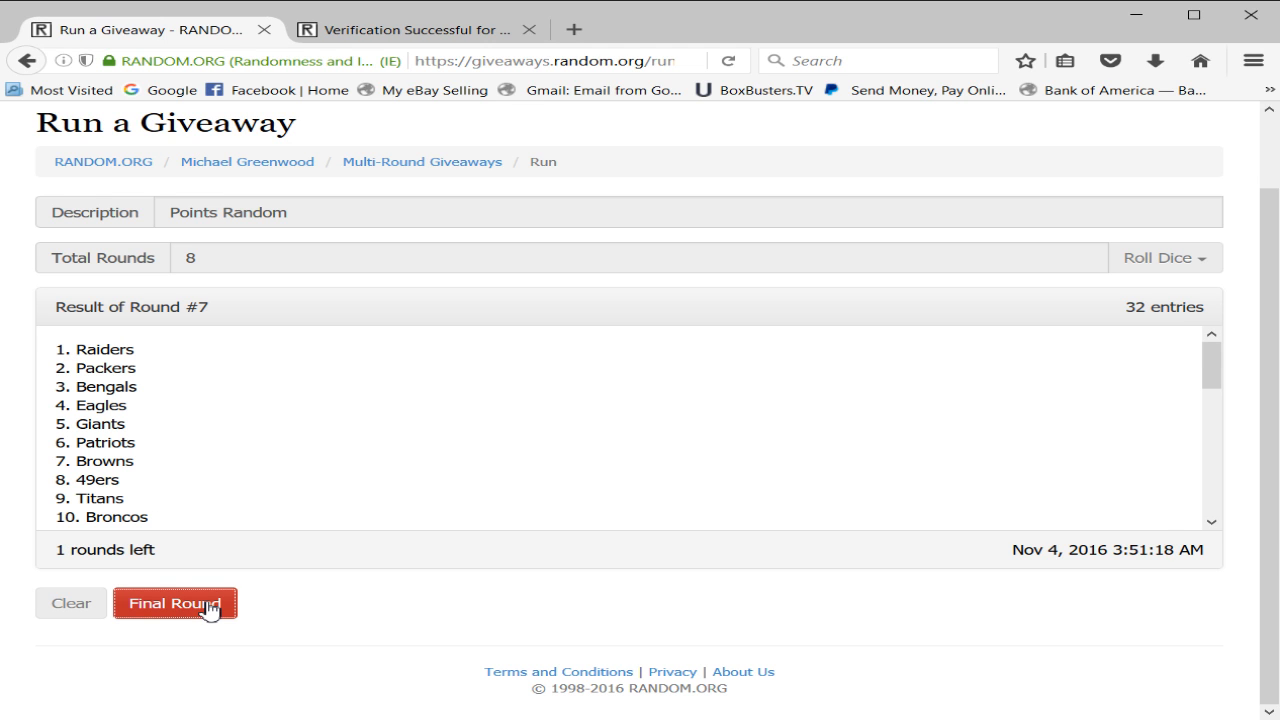
pyautogui.click(176, 604)
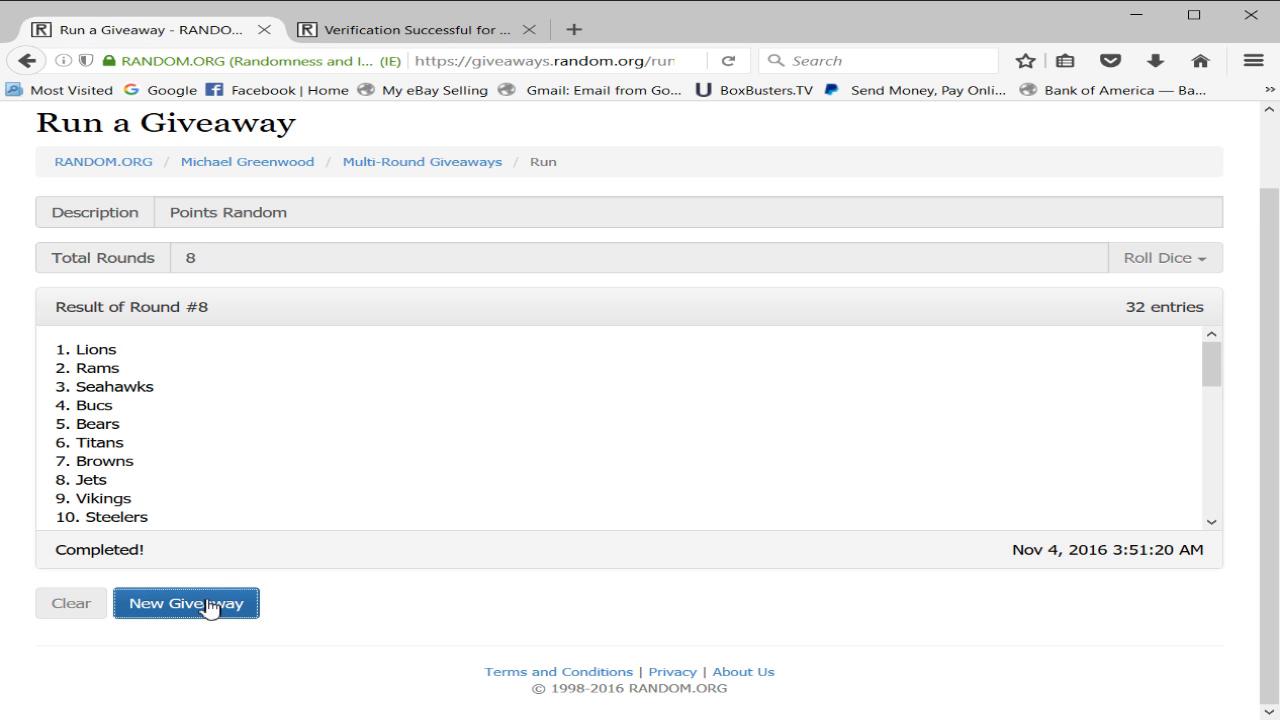